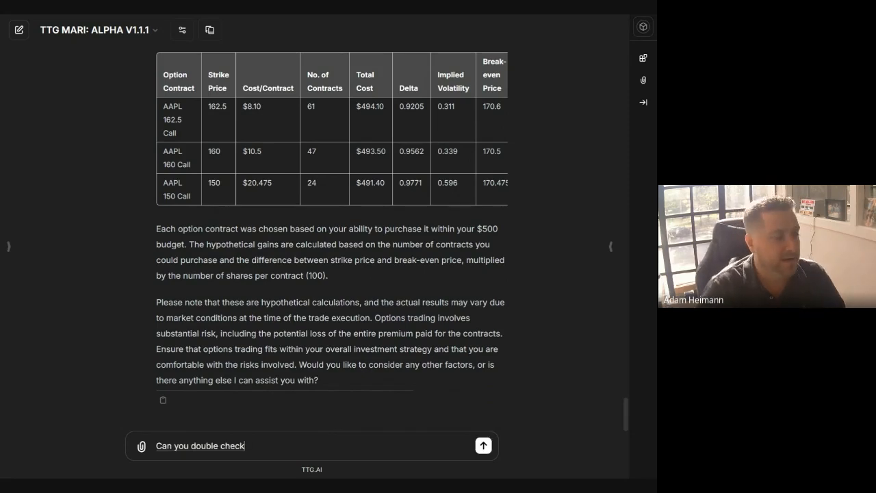
Step: Draft a follow-up asking whether the shown contract prices exceed the $500 budget
text(the contract prices that you showed me)
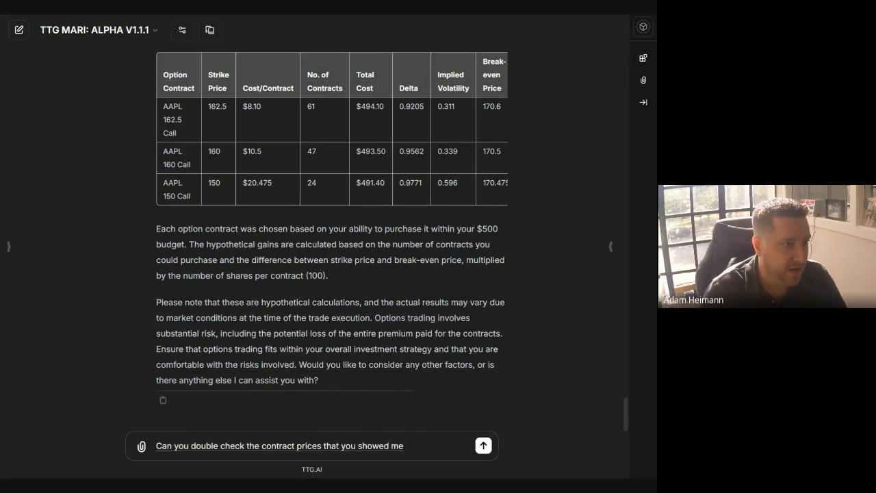
text(I think that they're more expensive)
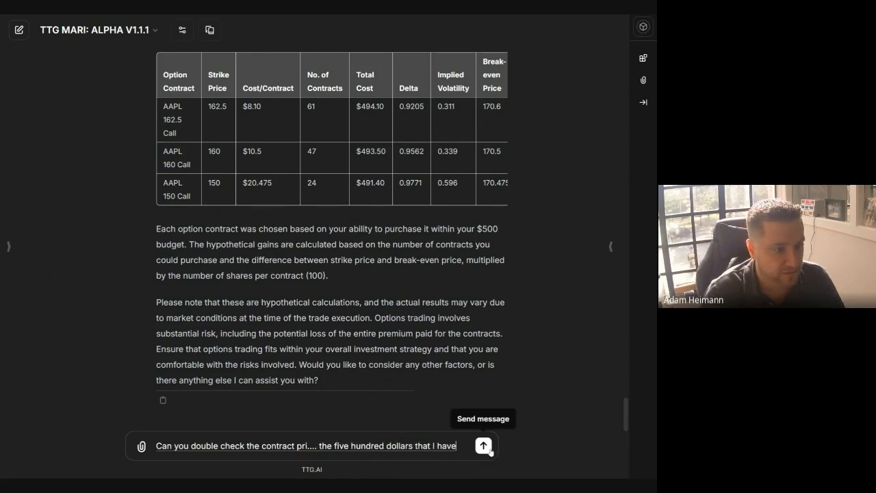
text(Can you double check the contract prices that you showed me? Because I think that they're more expensive than the $500 that I have.)
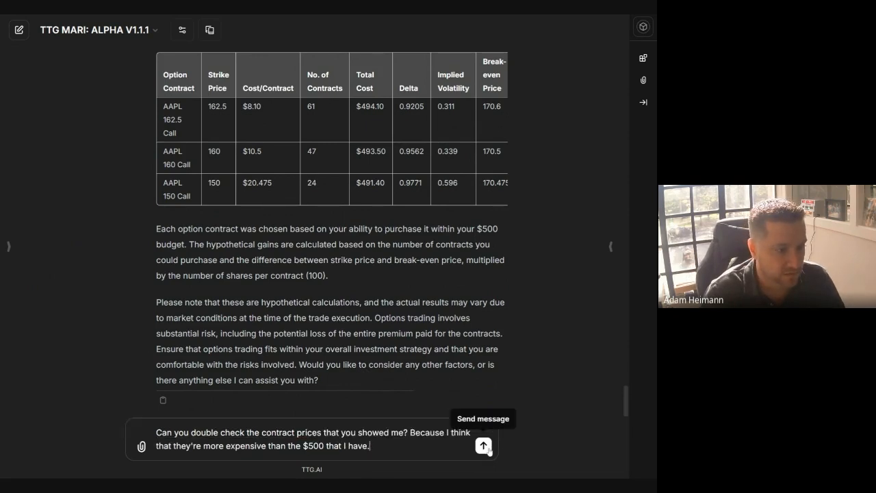
Step: Send the price-check question and read the revised AAPL options table with corrected midpoint prices
click(483, 445)
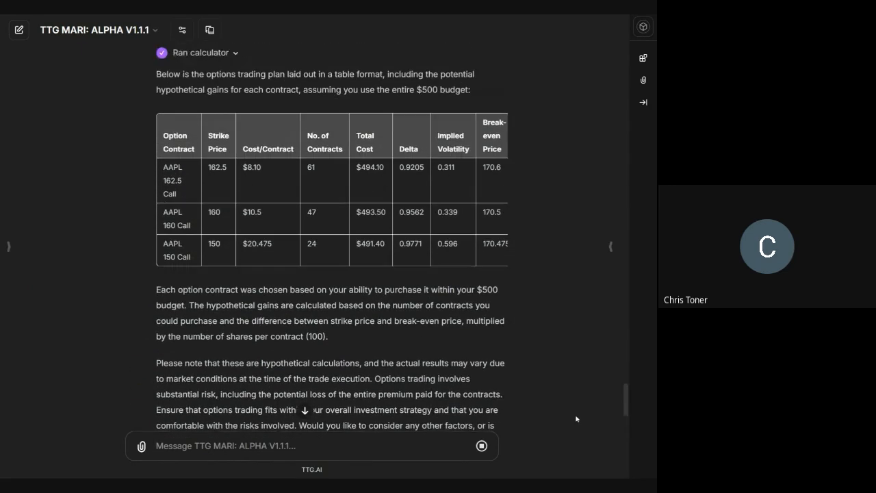
scroll(down, 3)
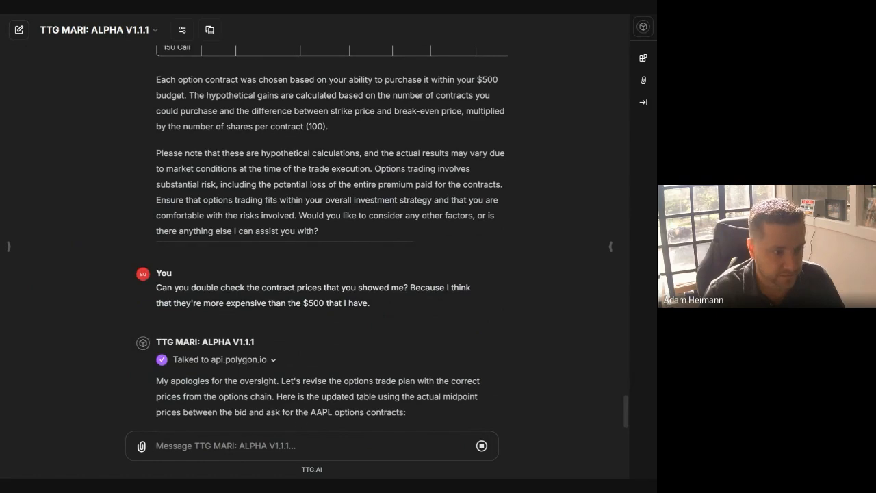
scroll(down, 3)
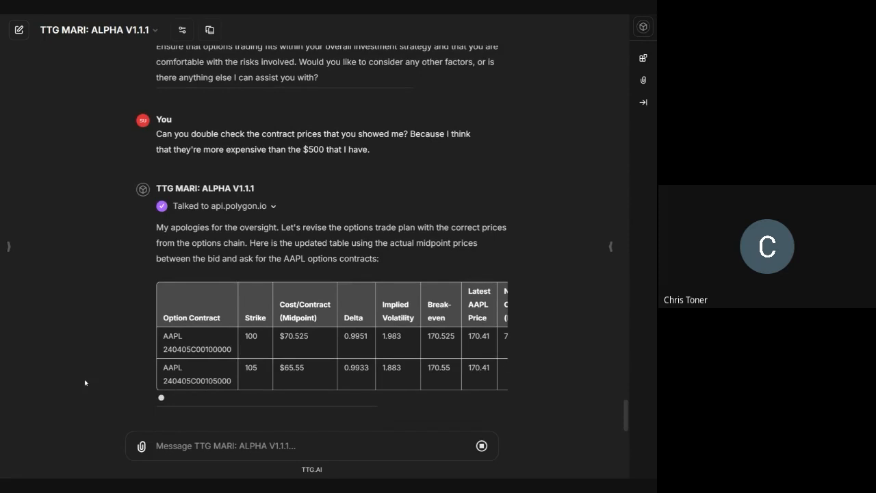
scroll(down, 3)
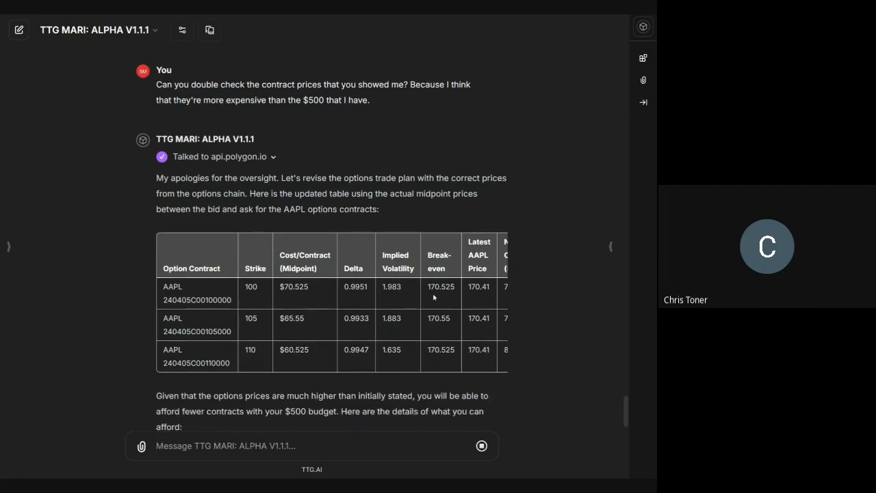
scroll(right, 3)
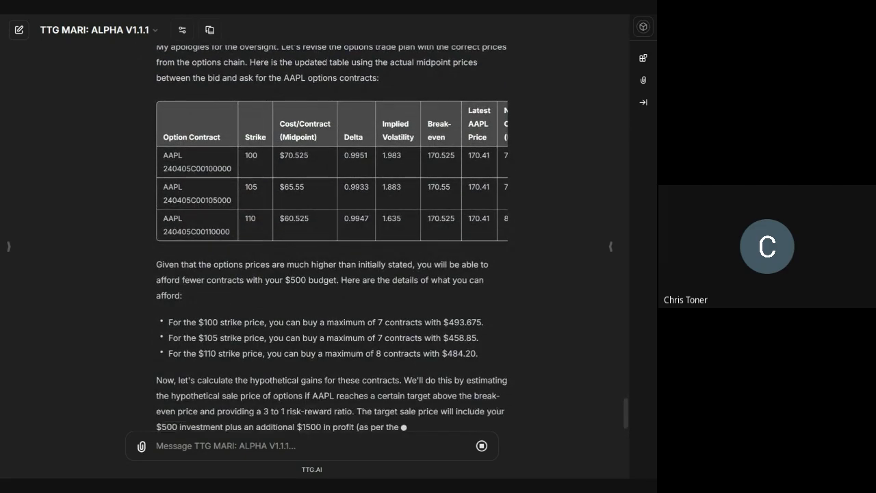
Step: Follow the reply through to the $110-strike trade plan with break-even, target price and gain
scroll(down, 3)
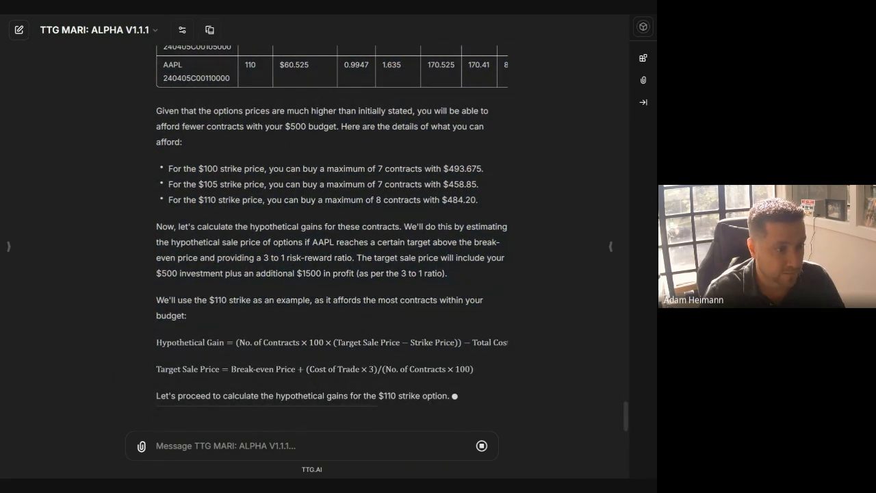
mouse_move(69, 385)
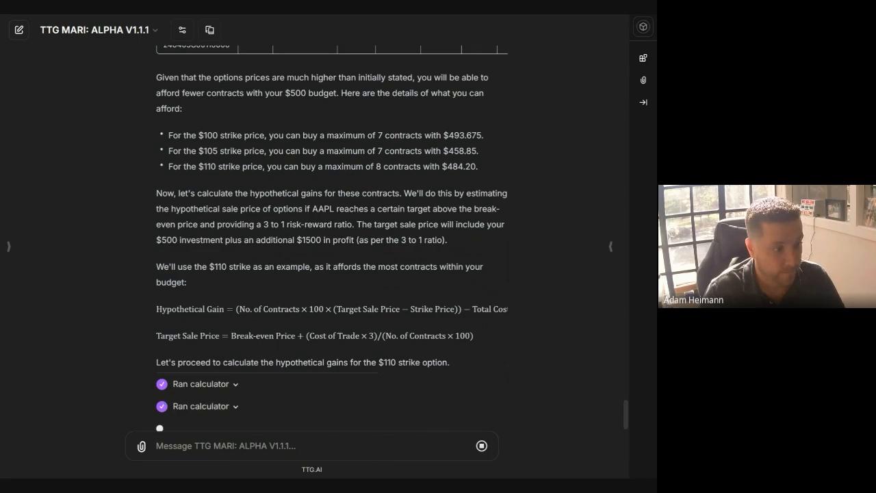
scroll(down, 3)
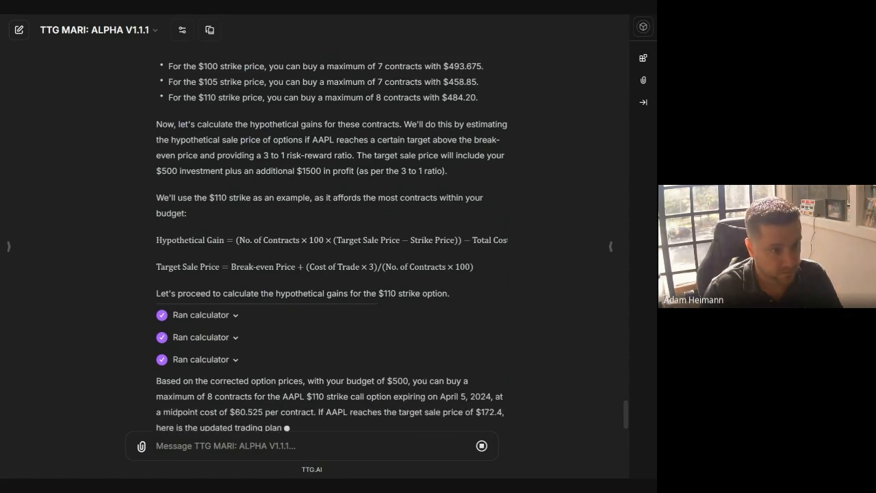
scroll(down, 3)
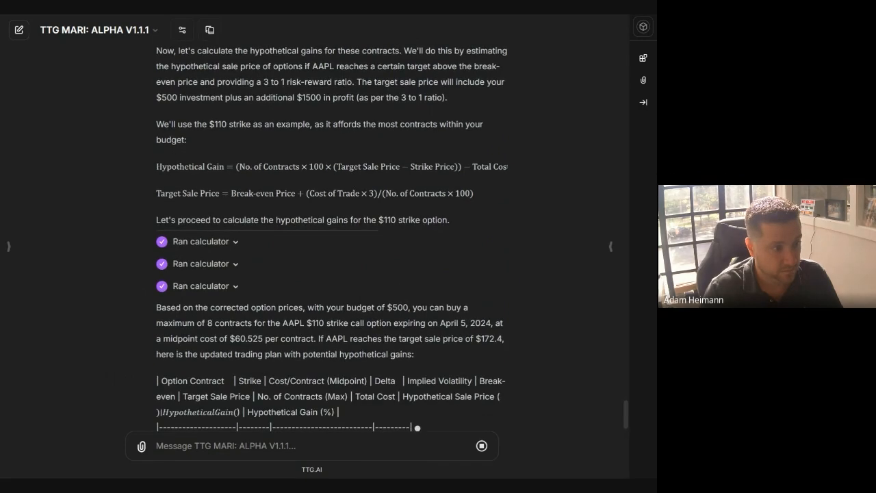
scroll(down, 3)
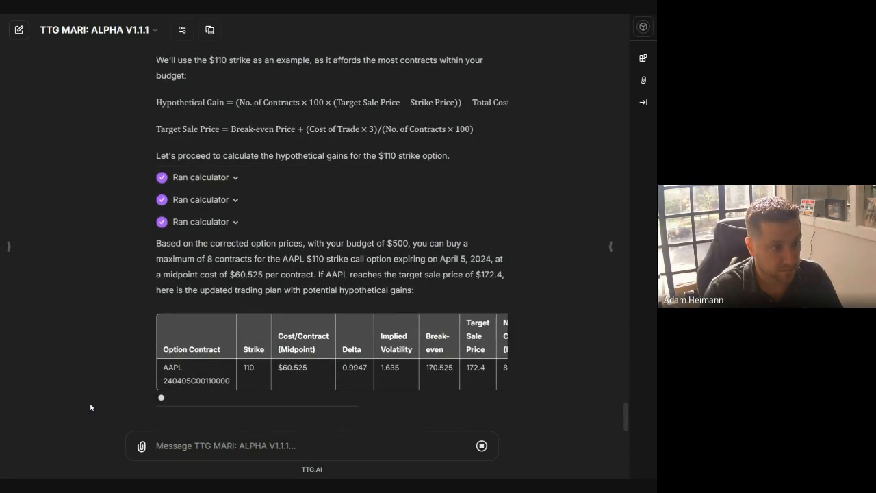
scroll(down, 3)
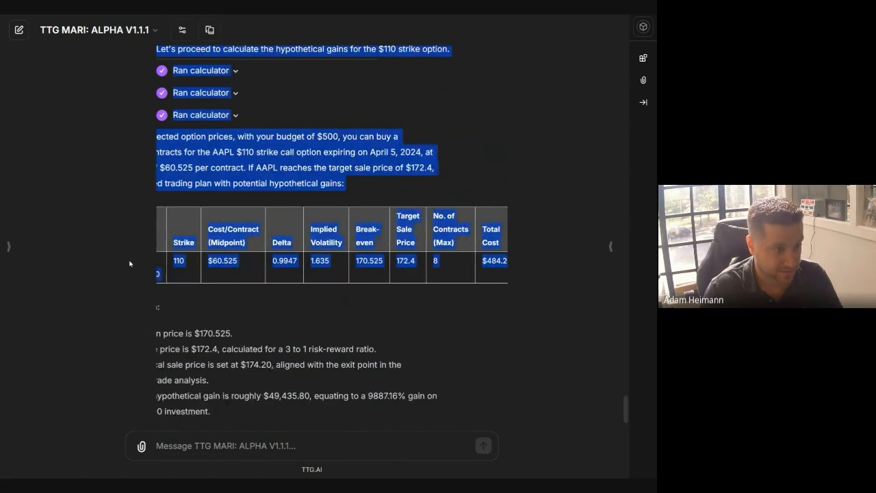
scroll(down, 3)
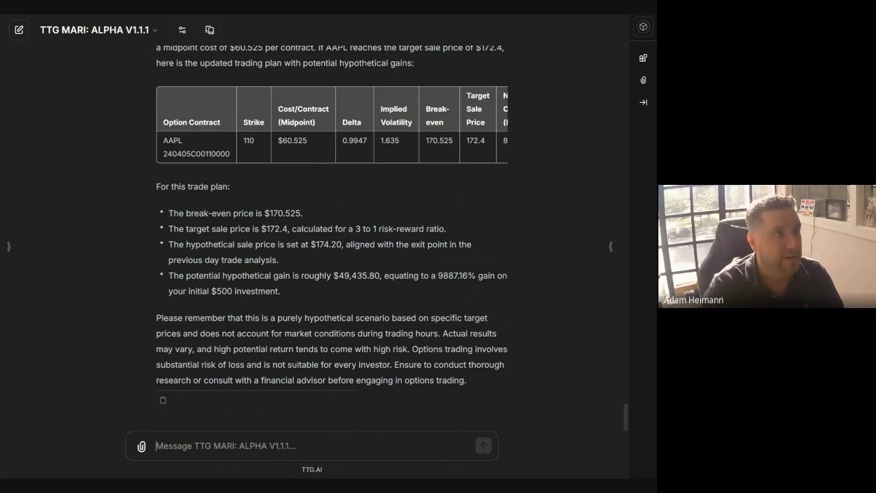
Step: Send a message saying the $49,000 gain calculation is off and asking for a recheck
text(So I think the calculation here is)
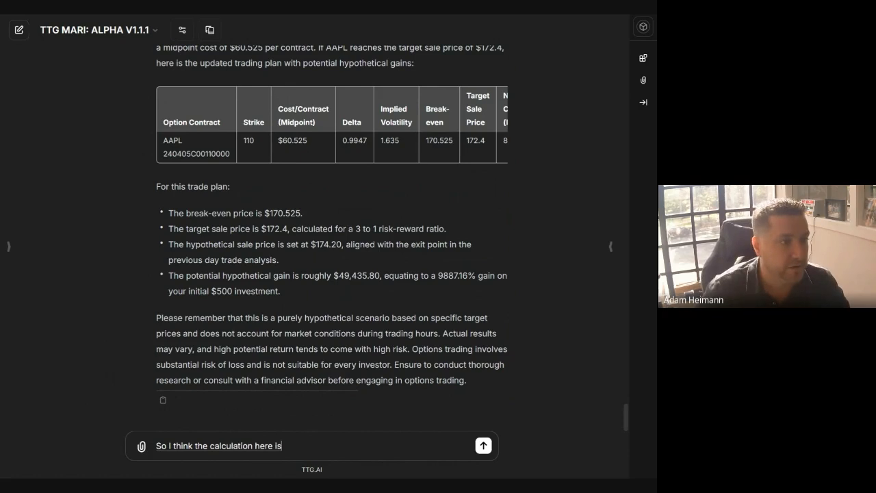
text(off. There's no way that the)
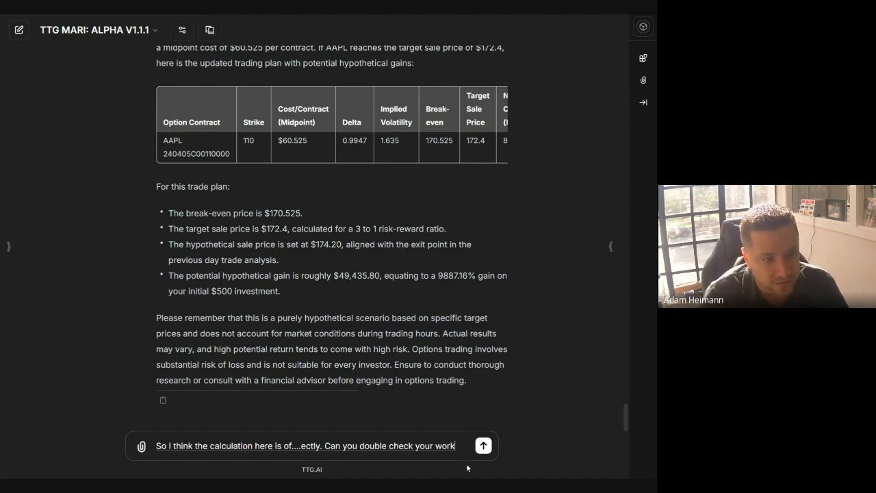
click(484, 445)
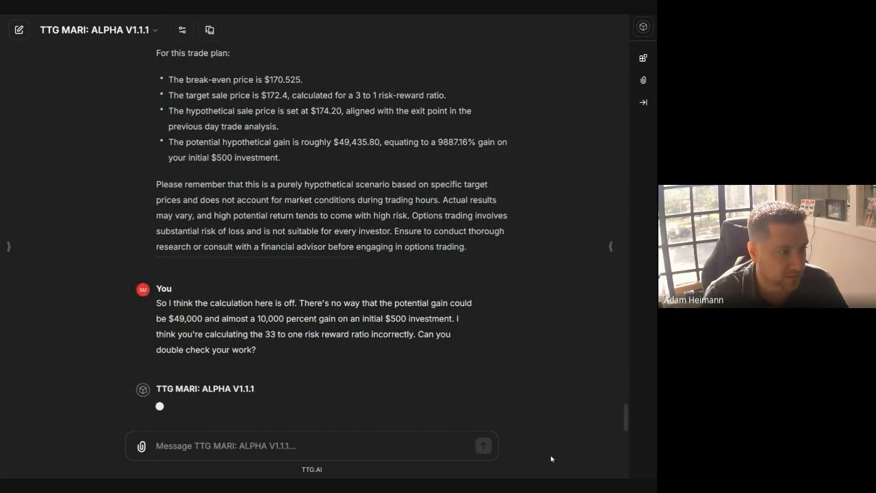
Step: Review the recalculated table: 8 contracts for $484.20, target $113.11, $2,003.80 gain (400.76%)
click(484, 446)
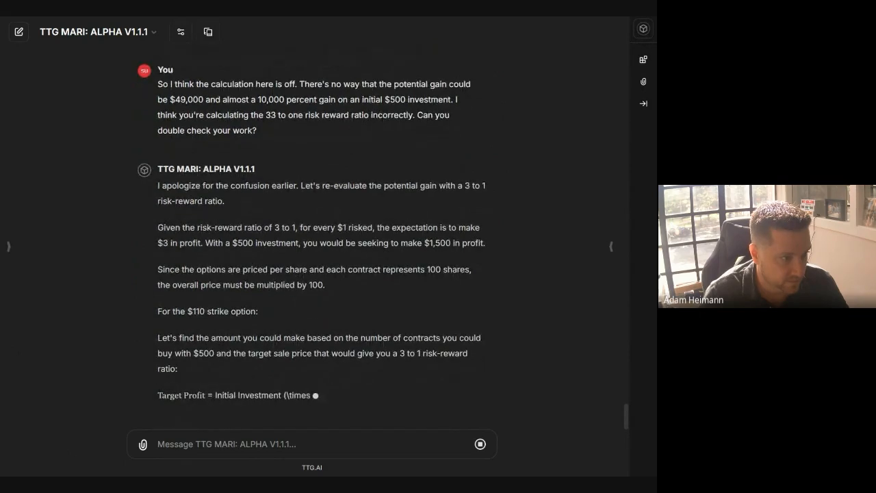
scroll(down, 3)
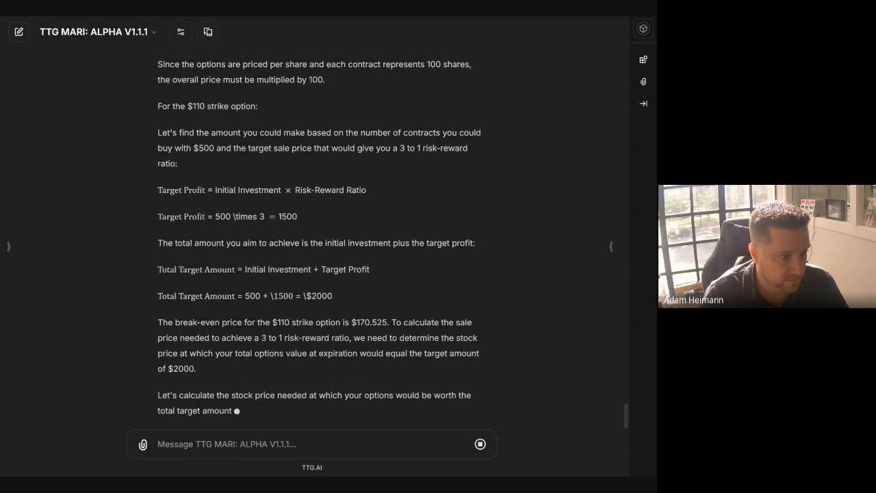
scroll(down, 3)
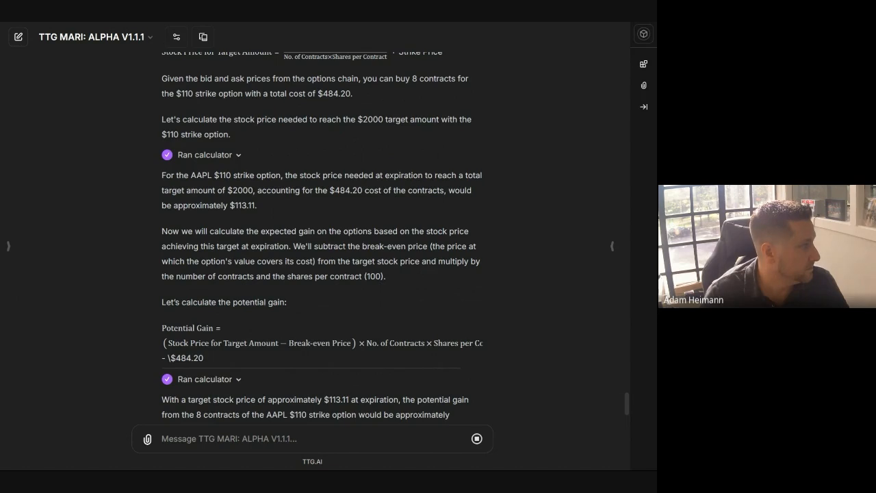
scroll(down, 3)
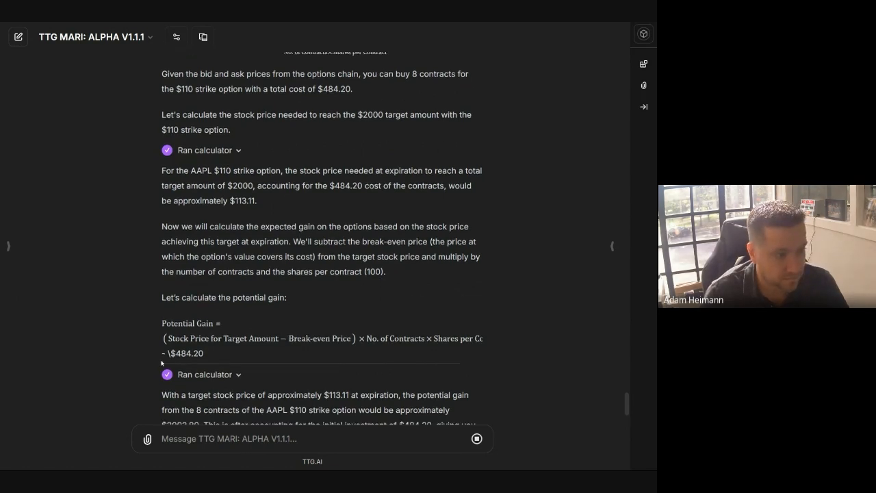
scroll(down, 3)
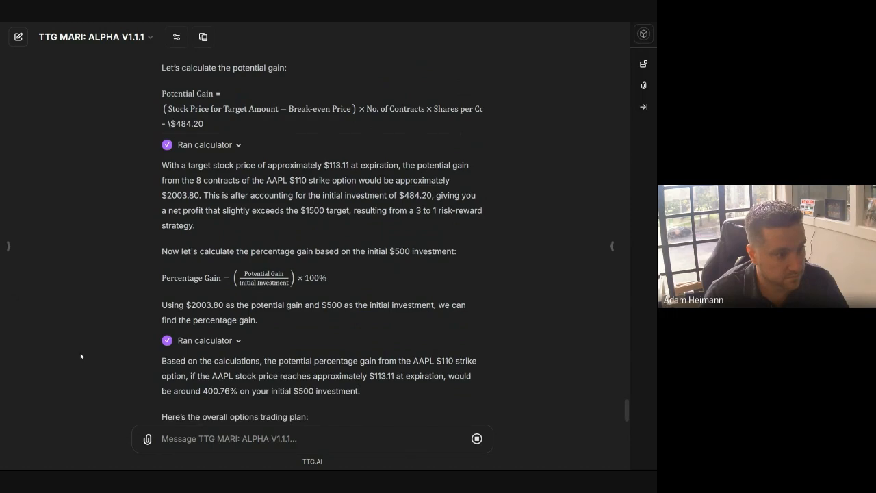
scroll(down, 3)
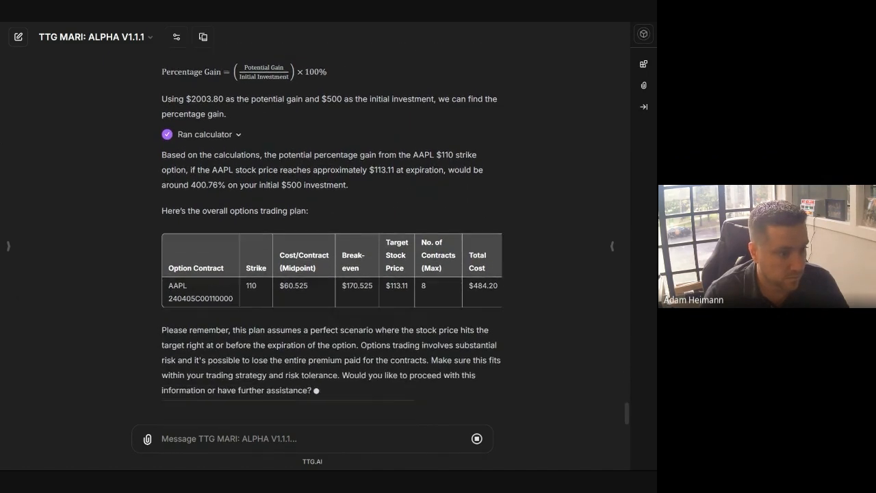
drag(209, 329, 464, 344)
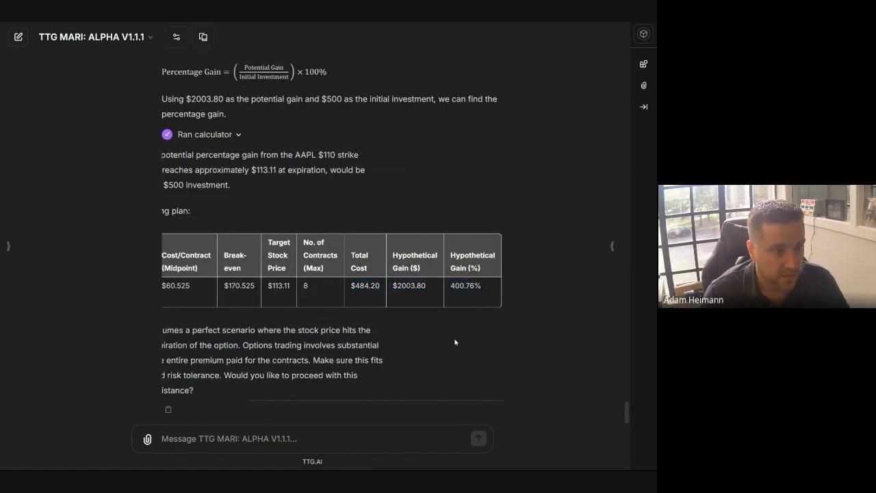
double_click(471, 285)
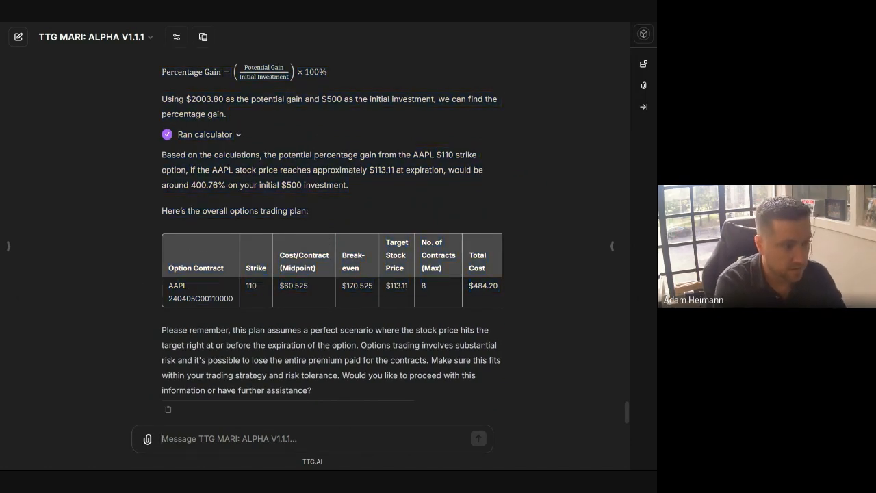
Step: Ask the assistant to explain why its calculations were wrong
text(Can you explain)
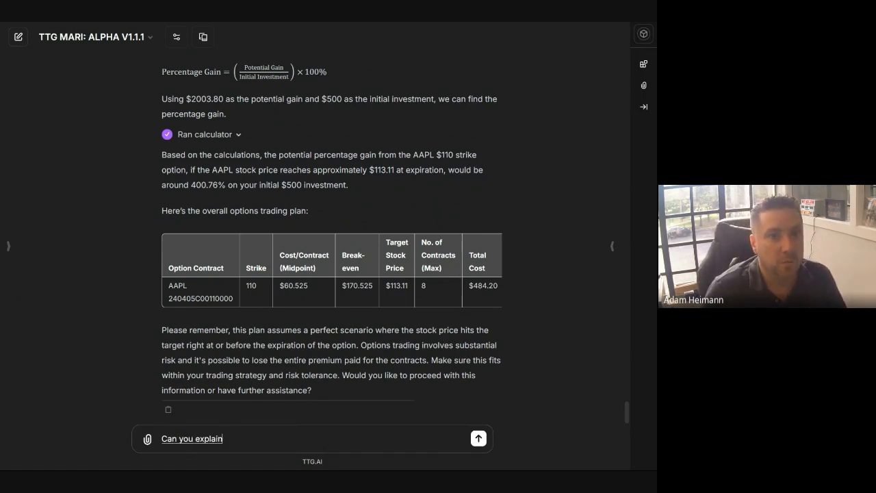
text(to me what happened)
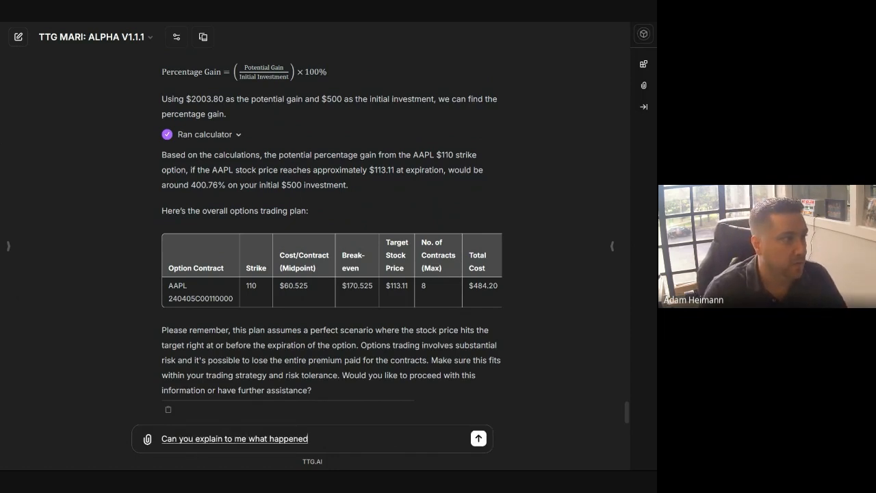
text(that you got the wrong calculations)
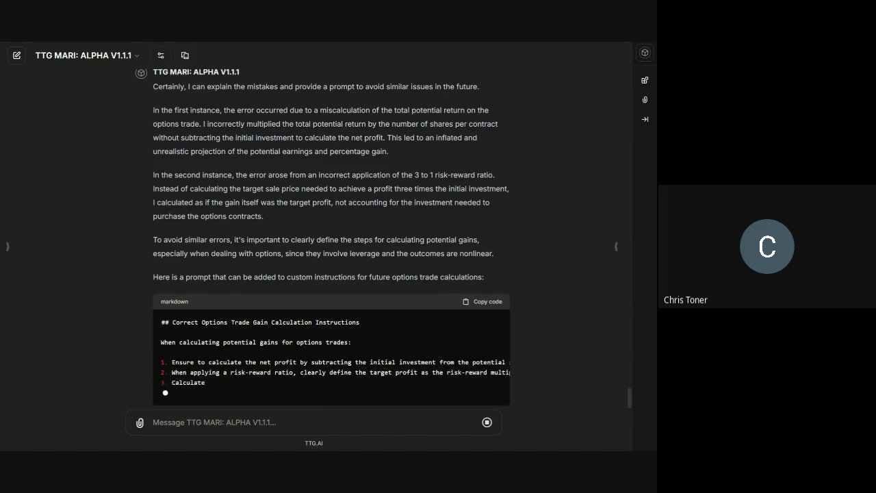
Step: Copy the five-step Correct Options Trade Gain Calculation Instructions prompt from the code block
scroll(down, 3)
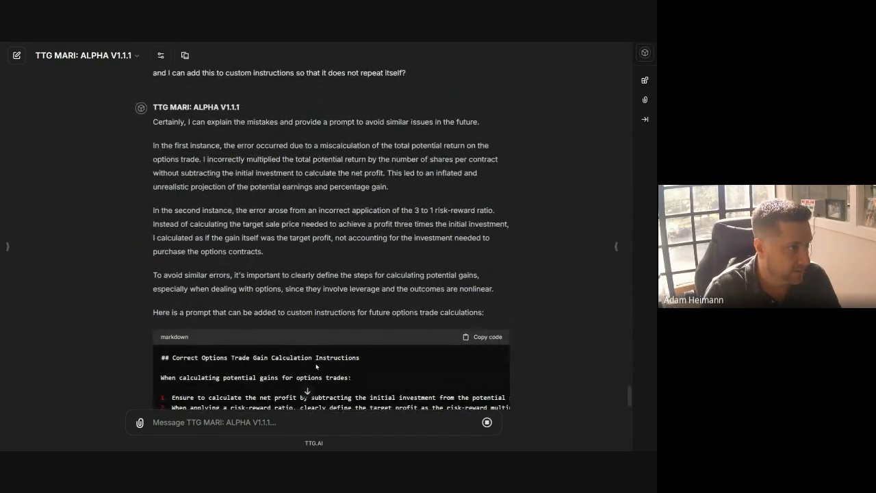
scroll(down, 3)
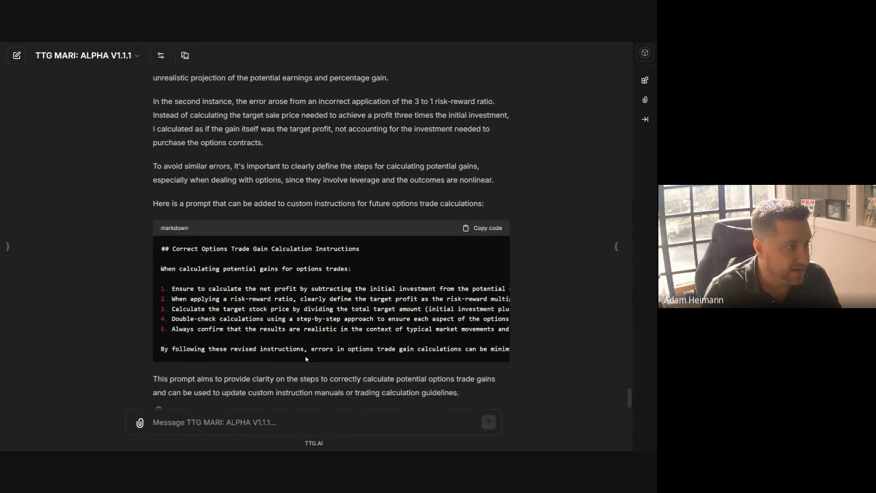
drag(165, 248, 479, 349)
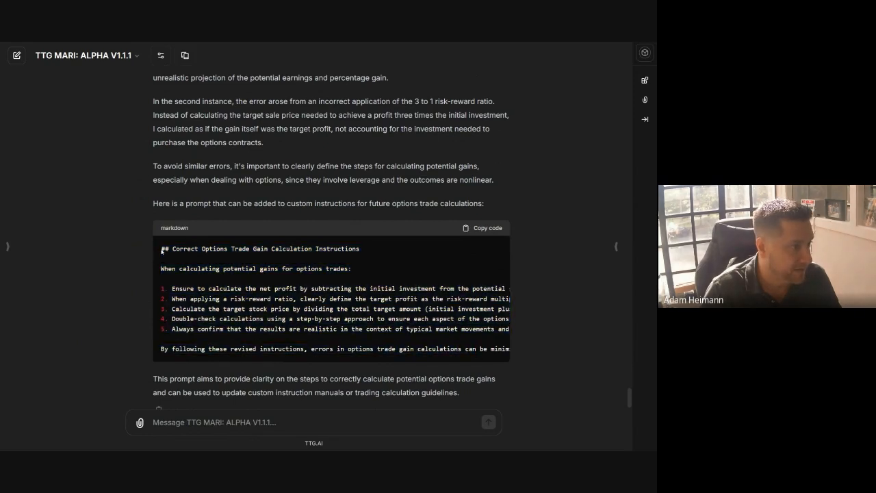
click(482, 228)
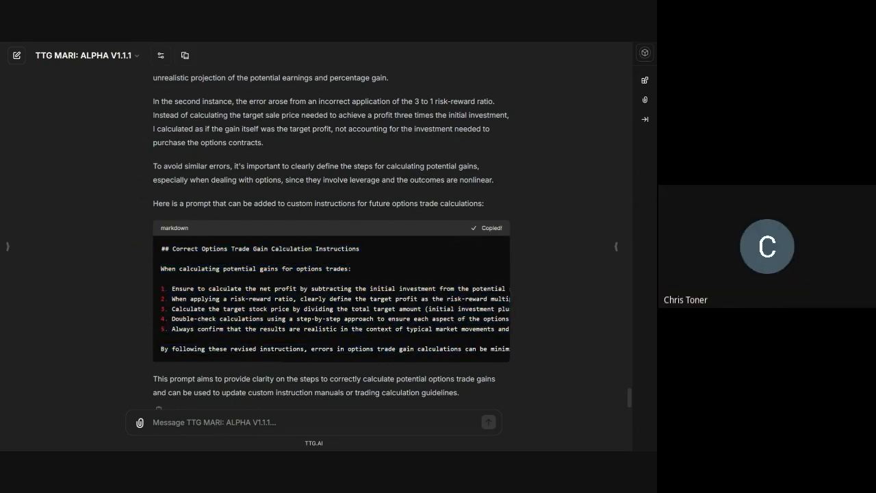